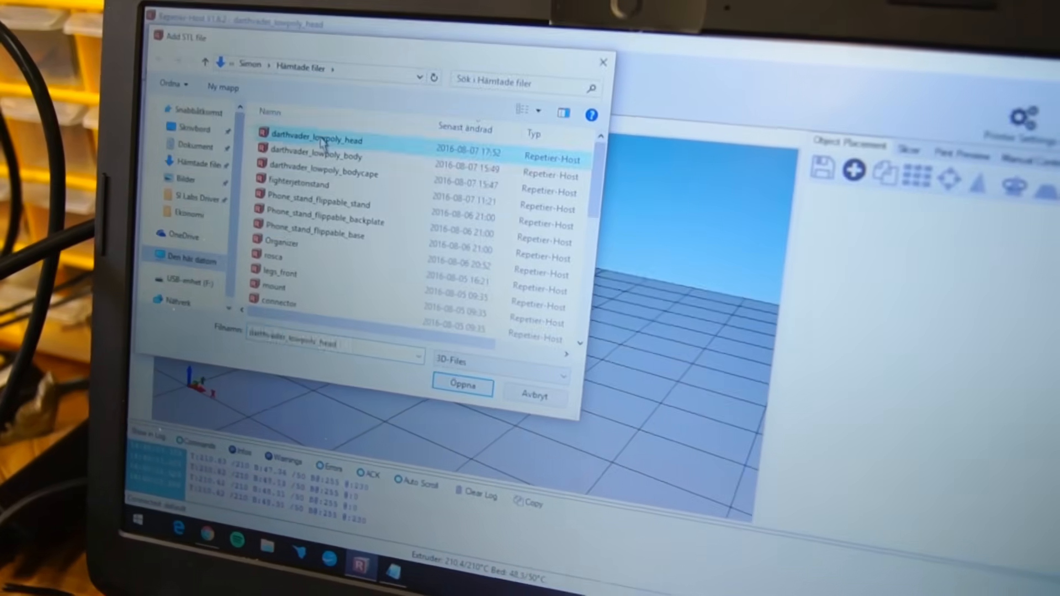
Load the darthvader_lowpoly_head STL onto the build plate.
{"action": "left_click", "coordinate": [462, 386]}
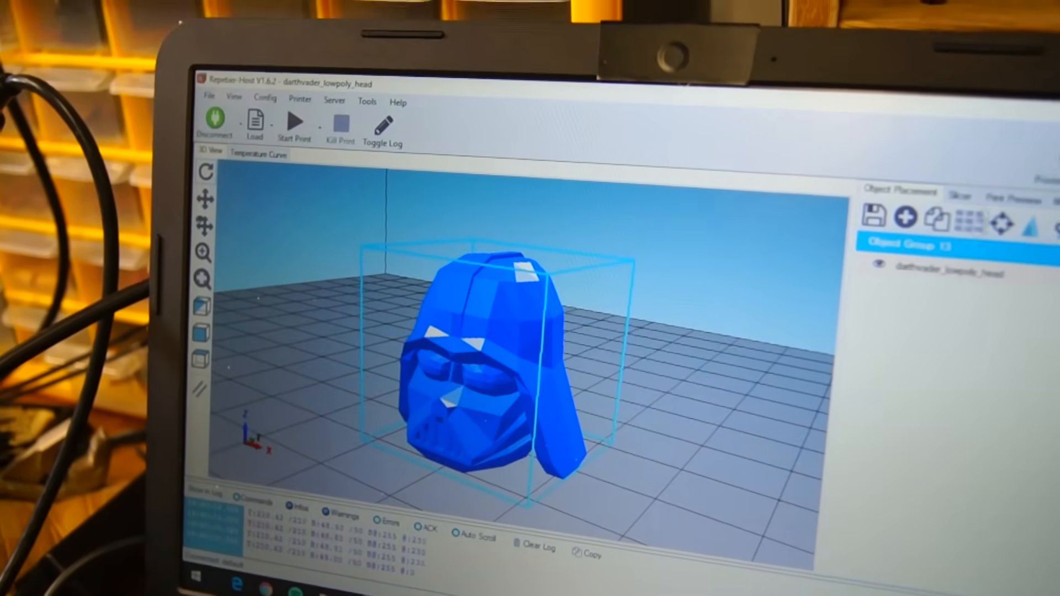
Slice the head model with CuraEngine from the Slicer tab.
{"action": "left_click", "coordinate": [965, 197]}
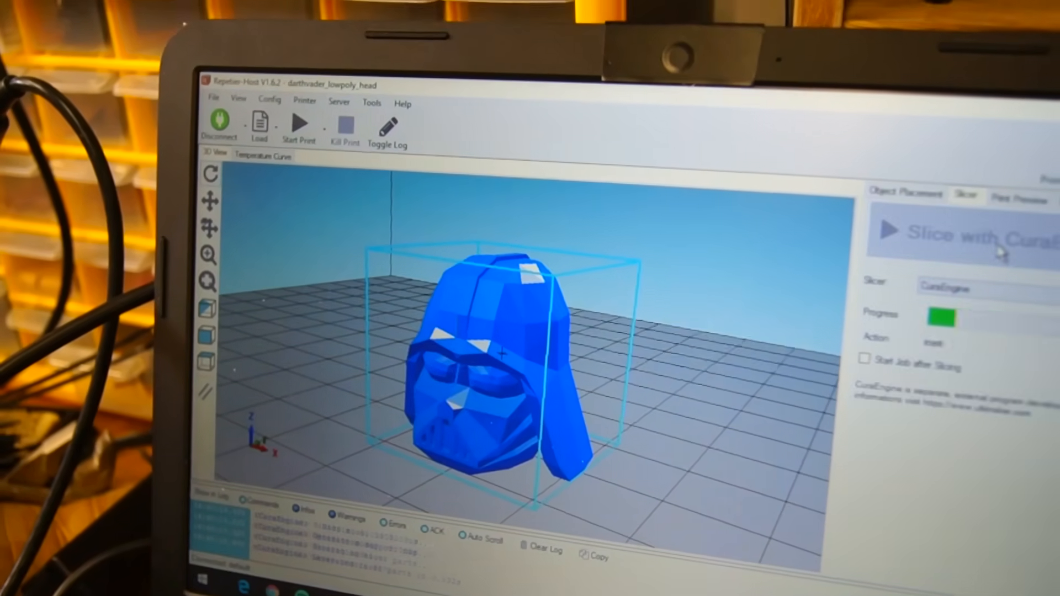
{"action": "left_click", "coordinate": [967, 233]}
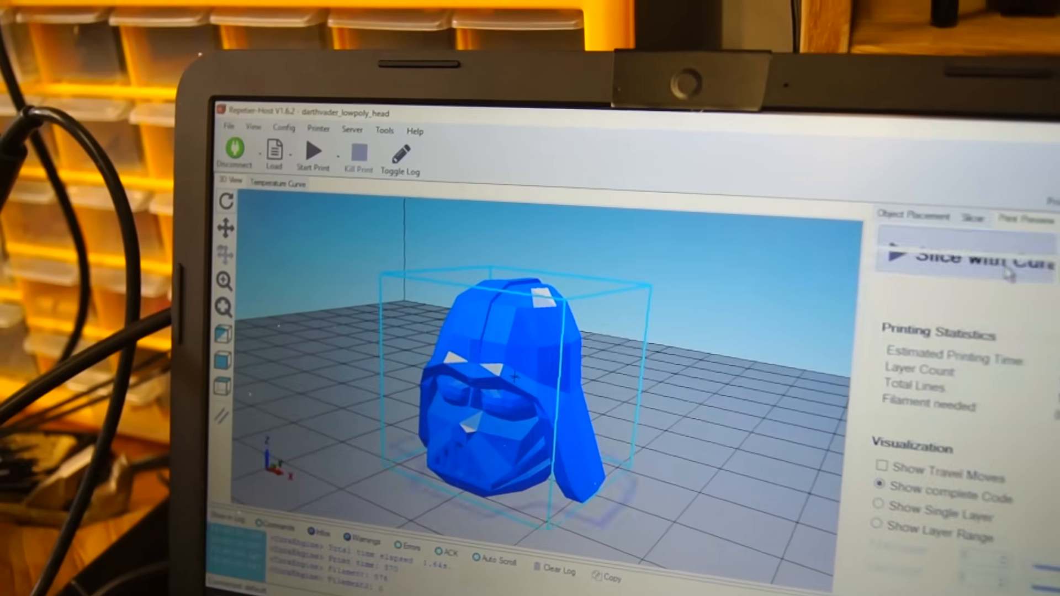